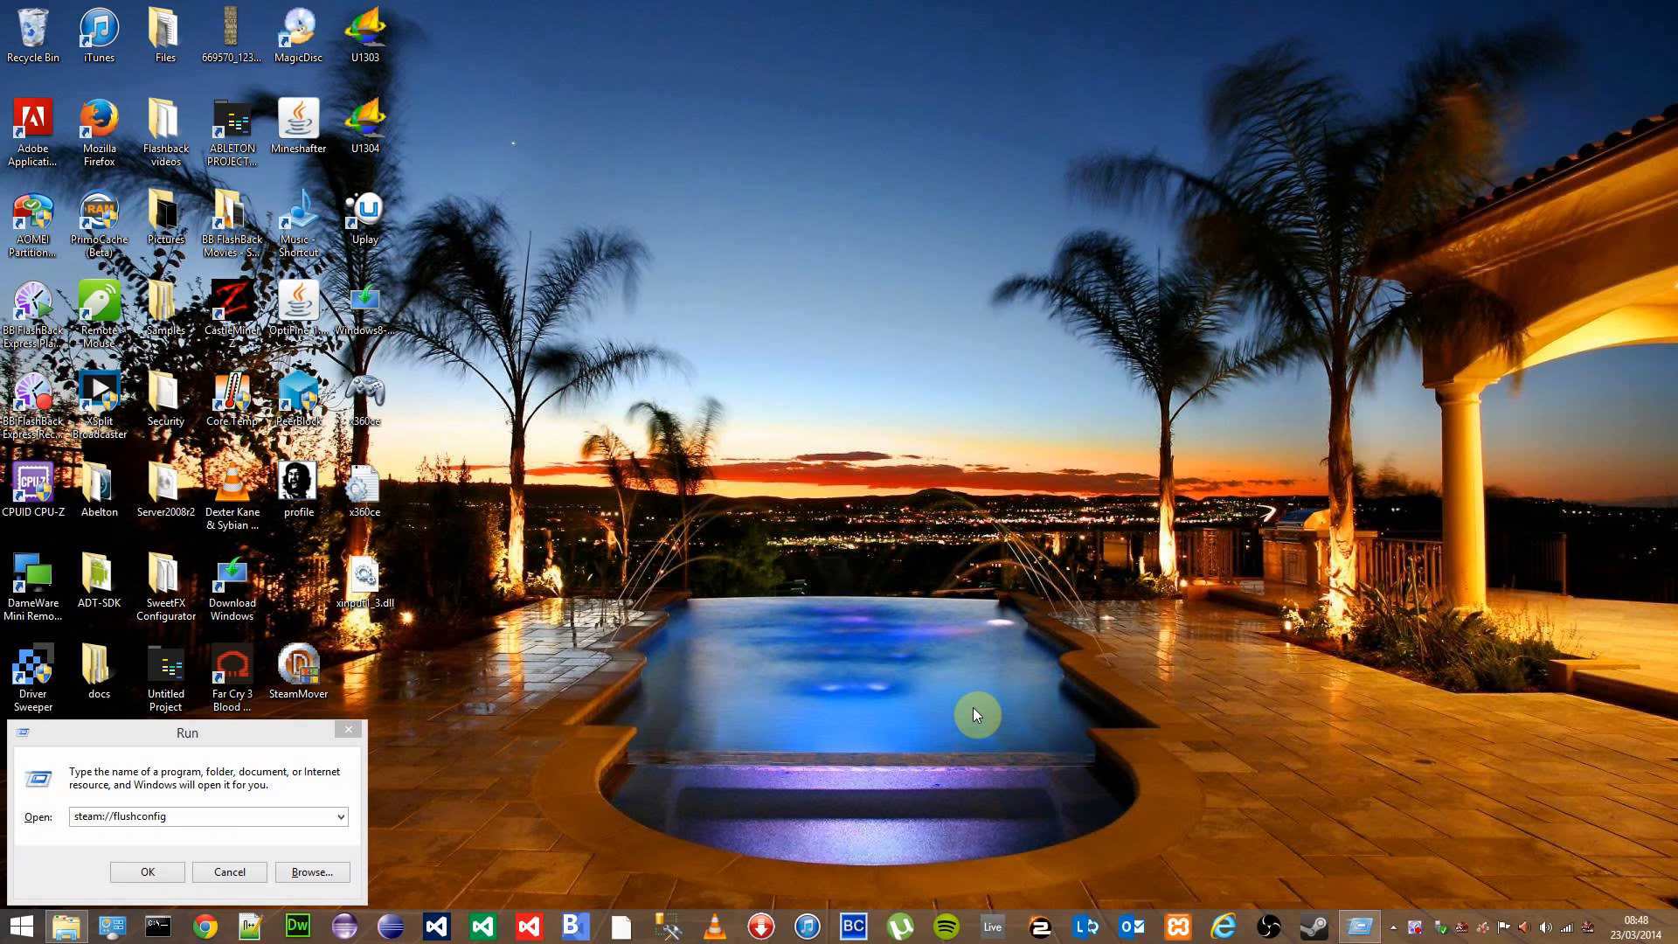
mouse_move(326, 596)
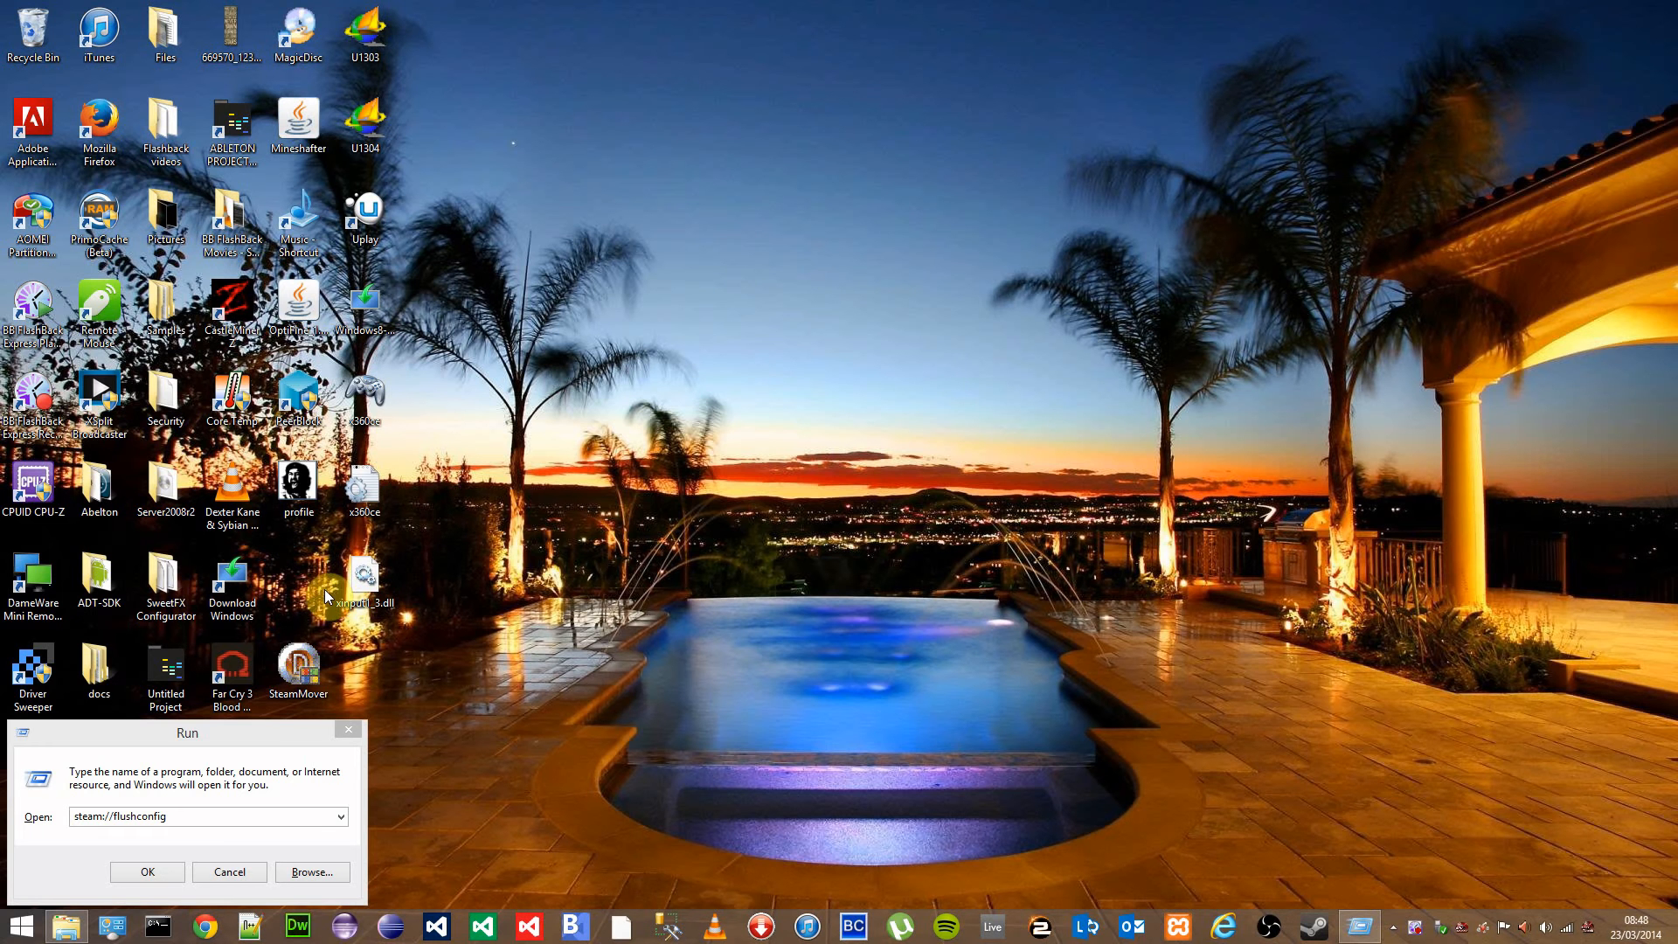
- Run steam://flushconfig from the Windows Run dialog to bring up Steam's login window
right_click(1314, 926)
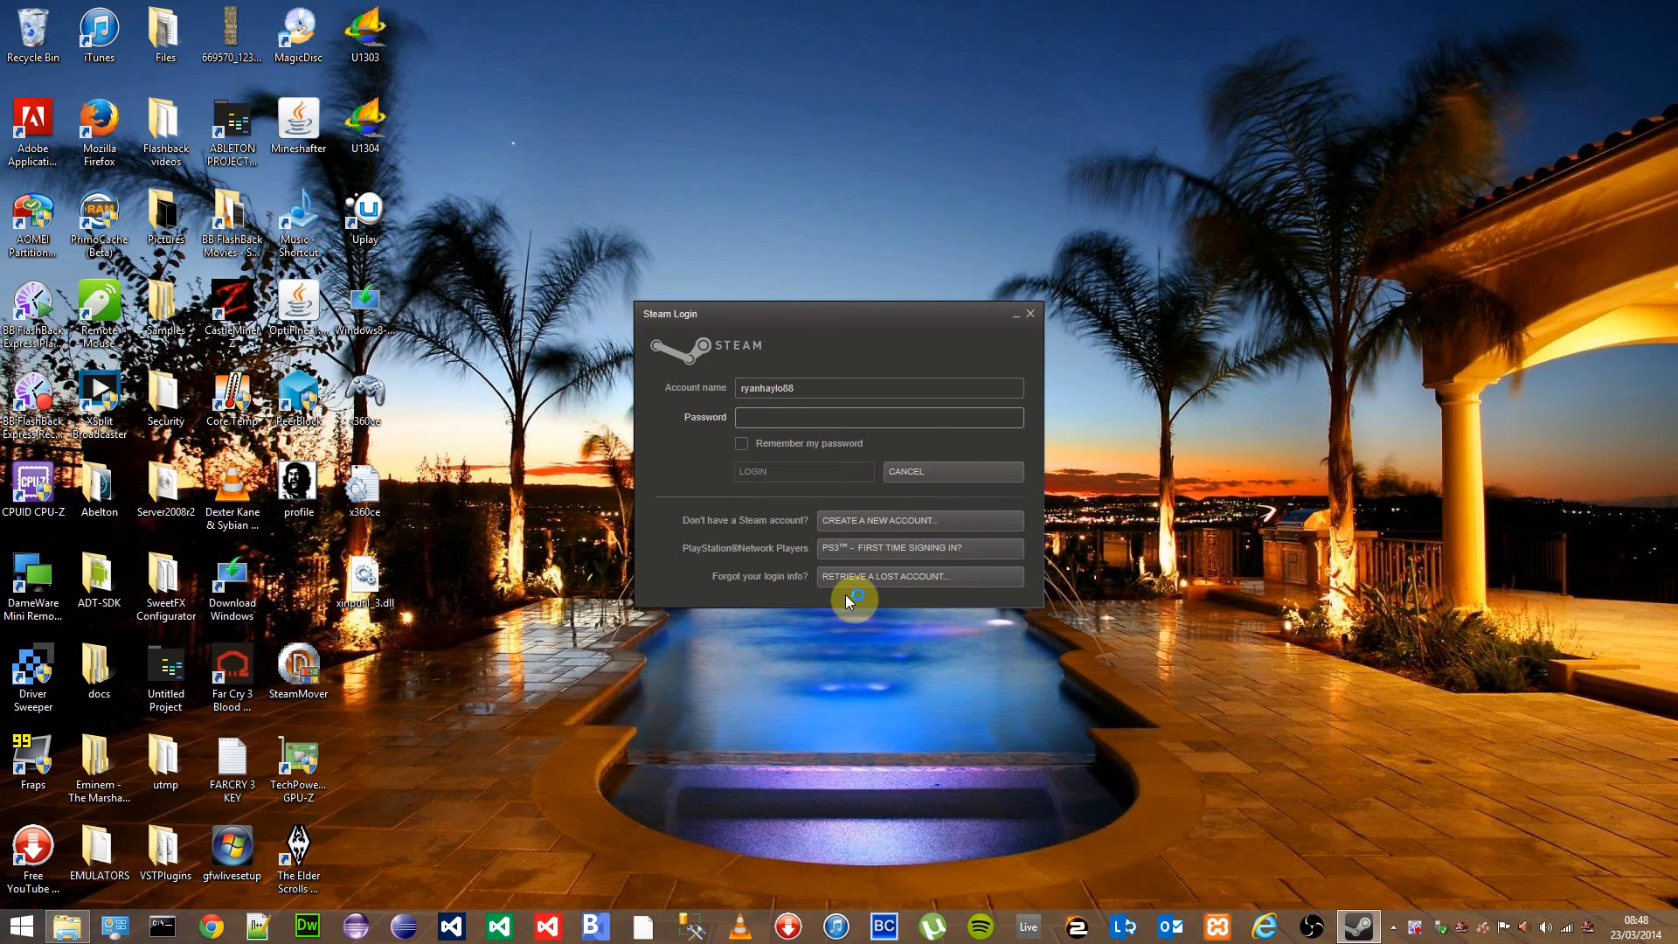
- Sign in with the password, confirm the configuration reset, and exit Steam after cloud sync
click(878, 416)
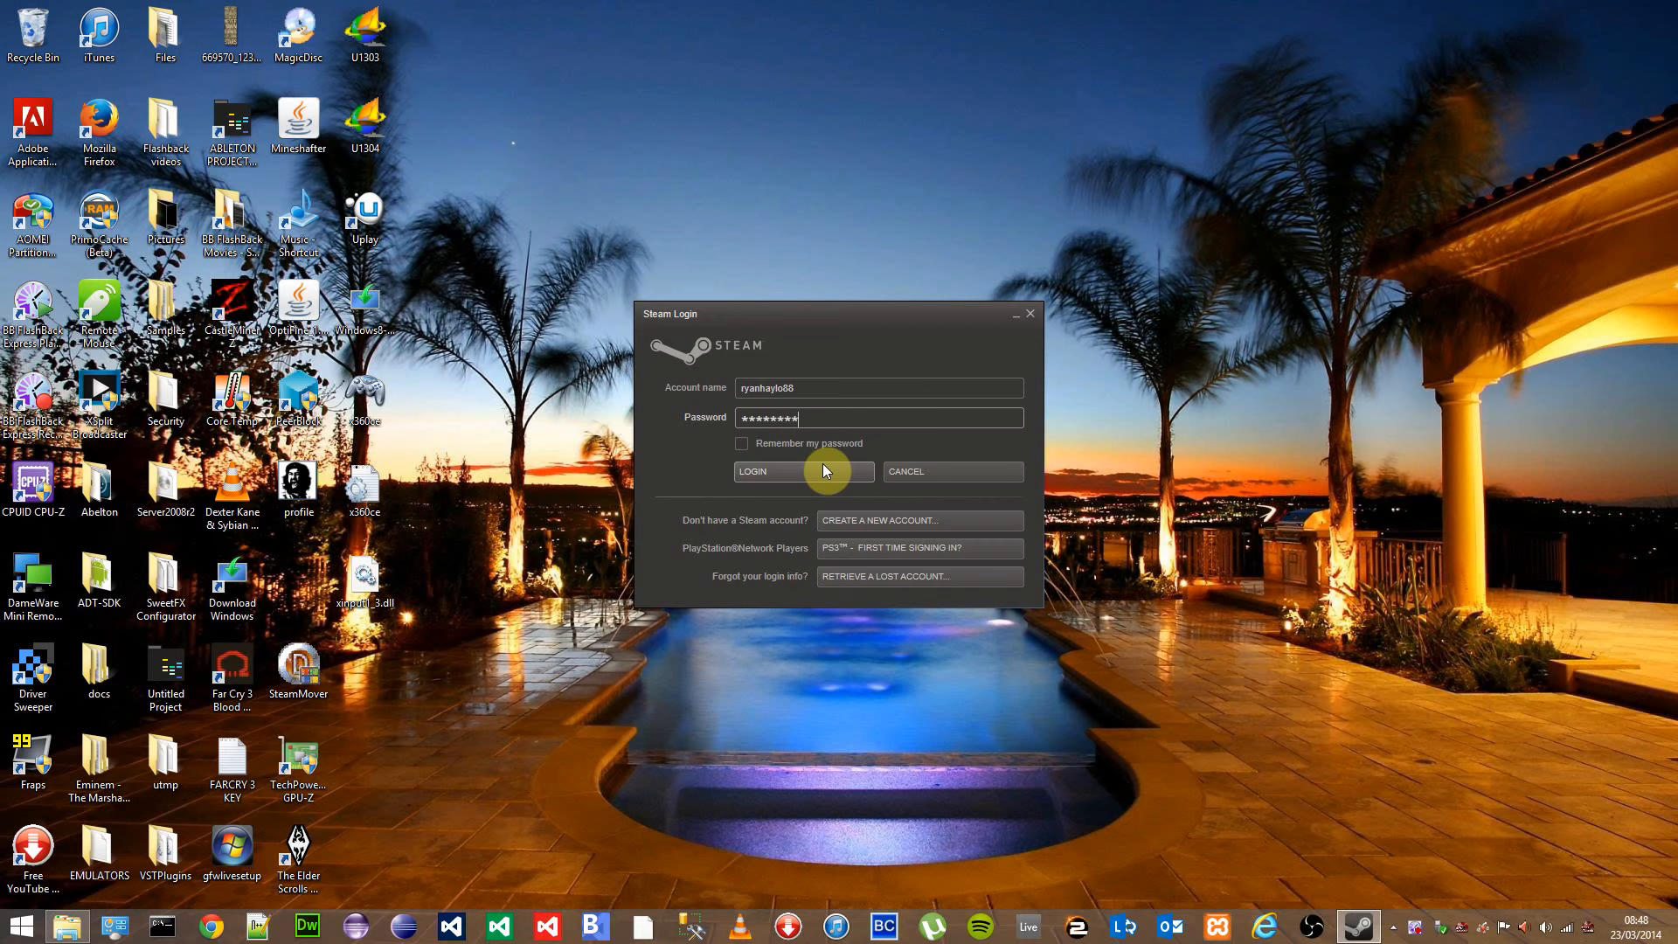
click(753, 472)
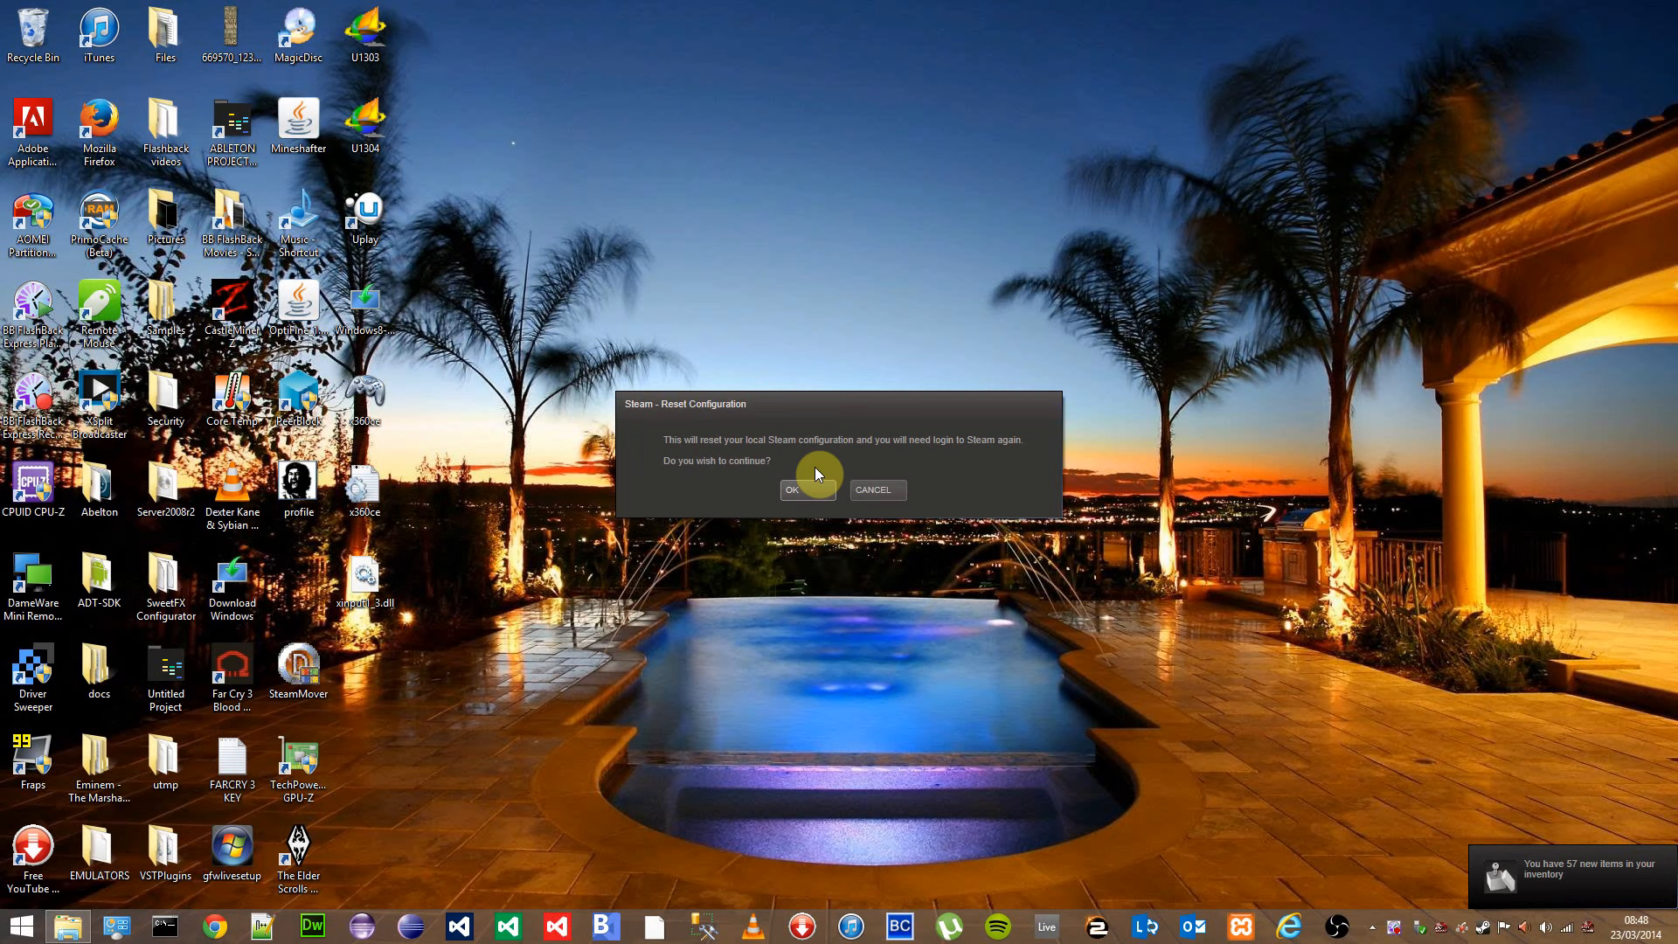
mouse_move(673, 451)
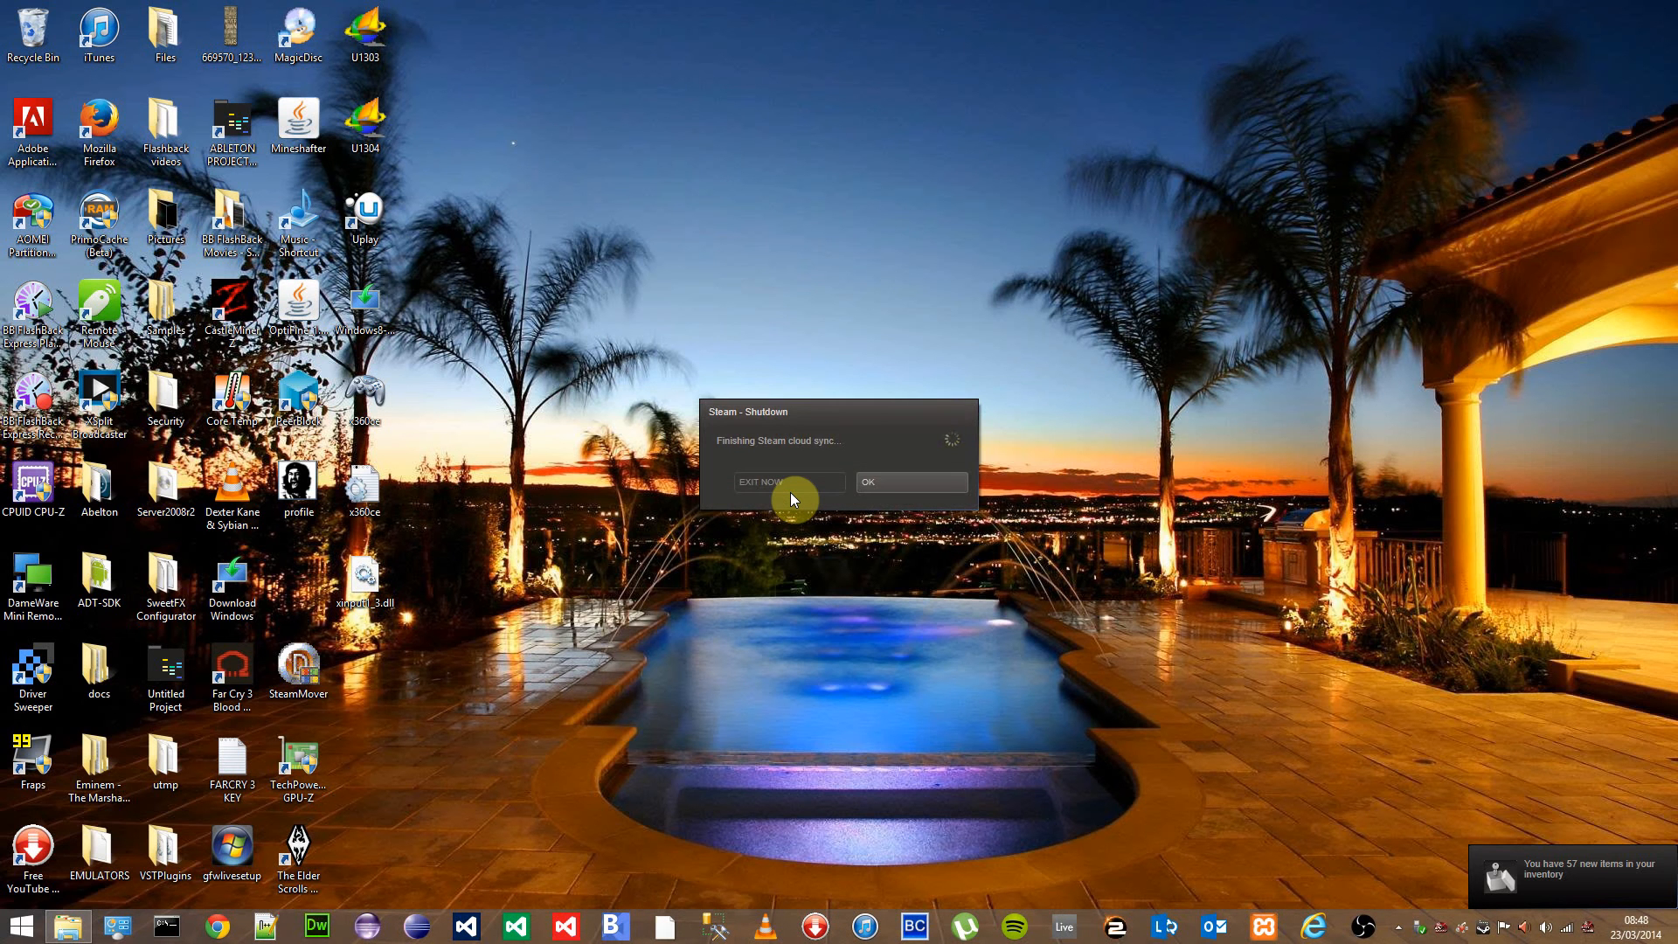
click(788, 481)
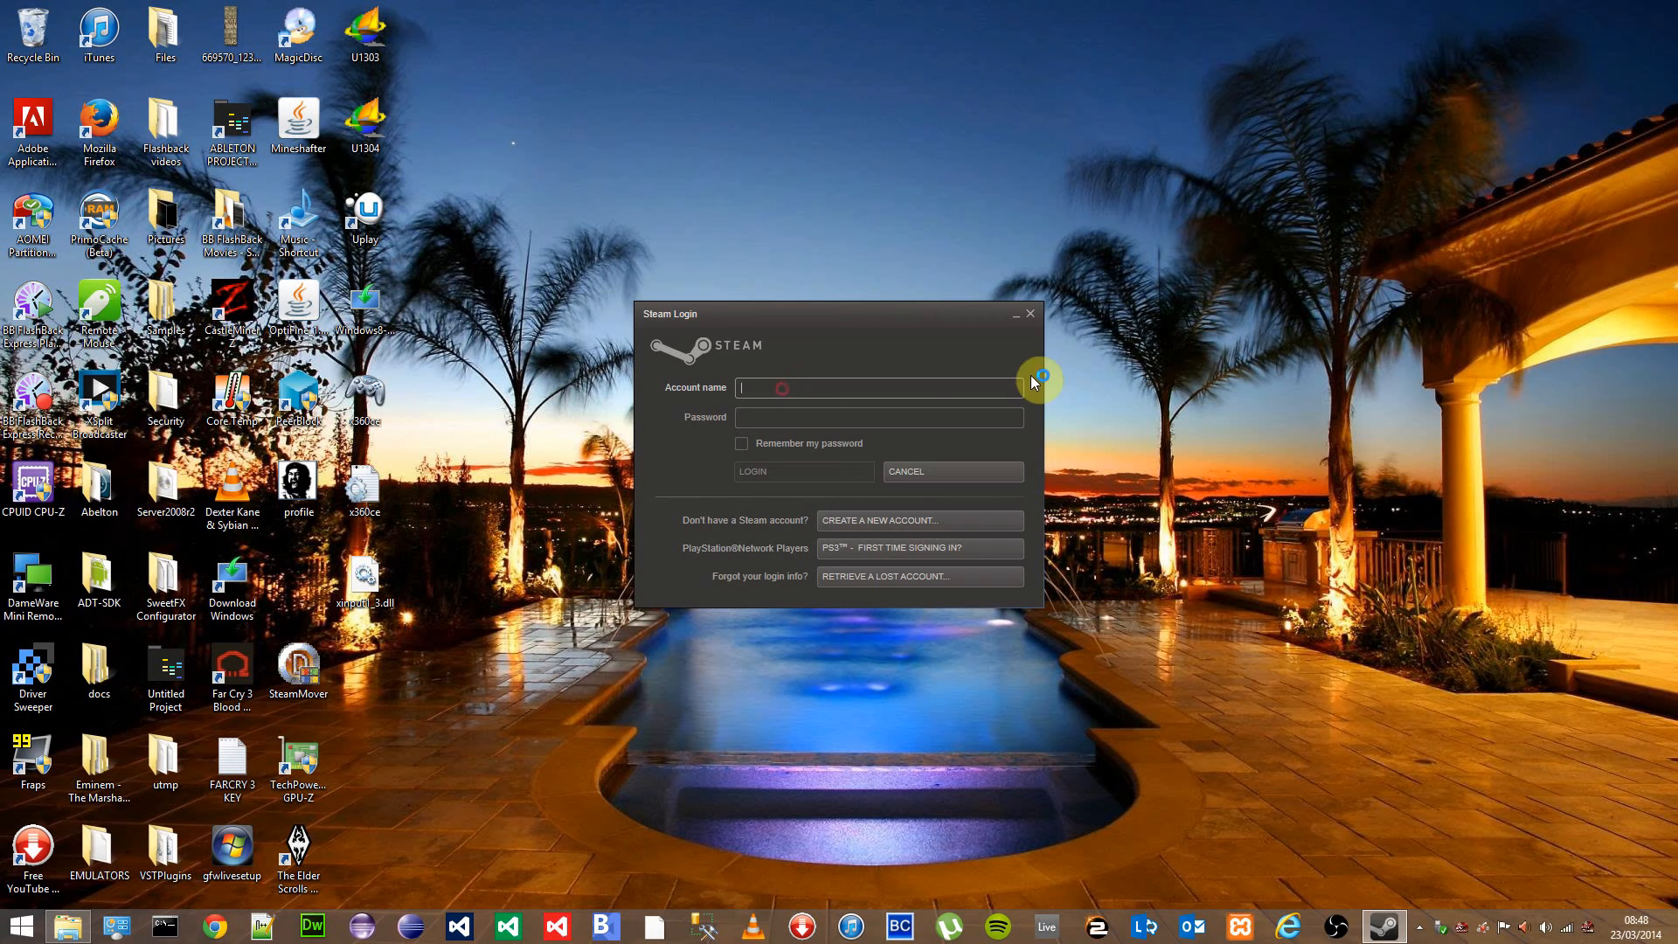
- Log back in with account name 'ryanhay' so the Store window starts loading
text(ryanh)
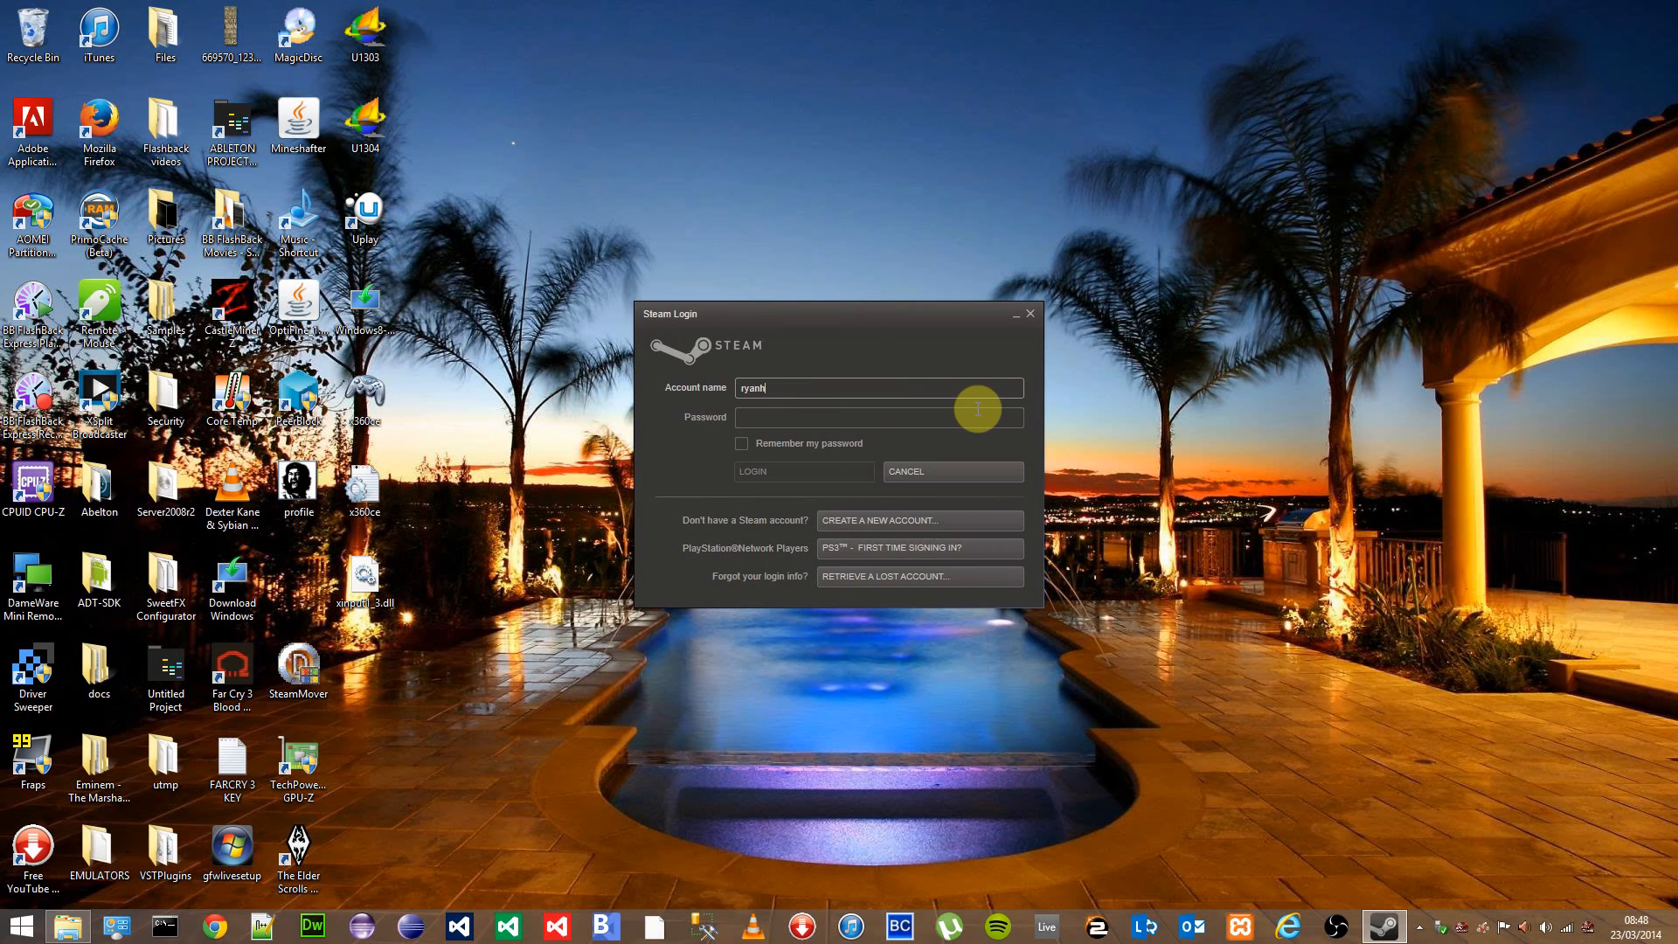
text(ay)
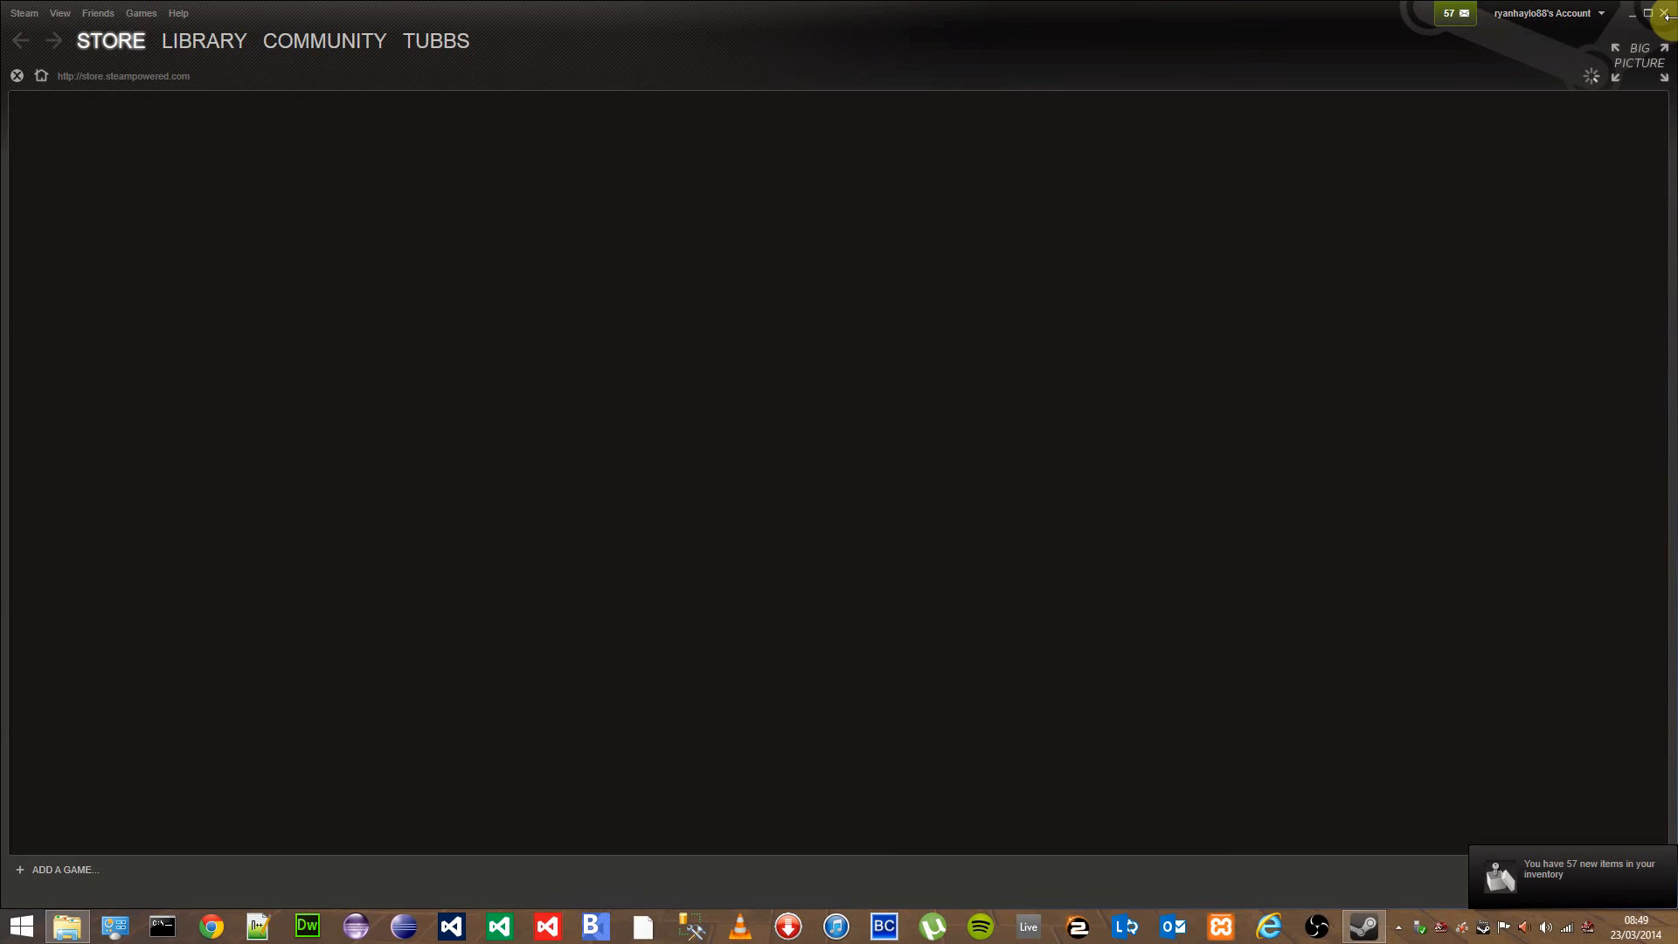
- Minimize and restore Steam from the taskbar until the Store page shows featured deals
click(1632, 11)
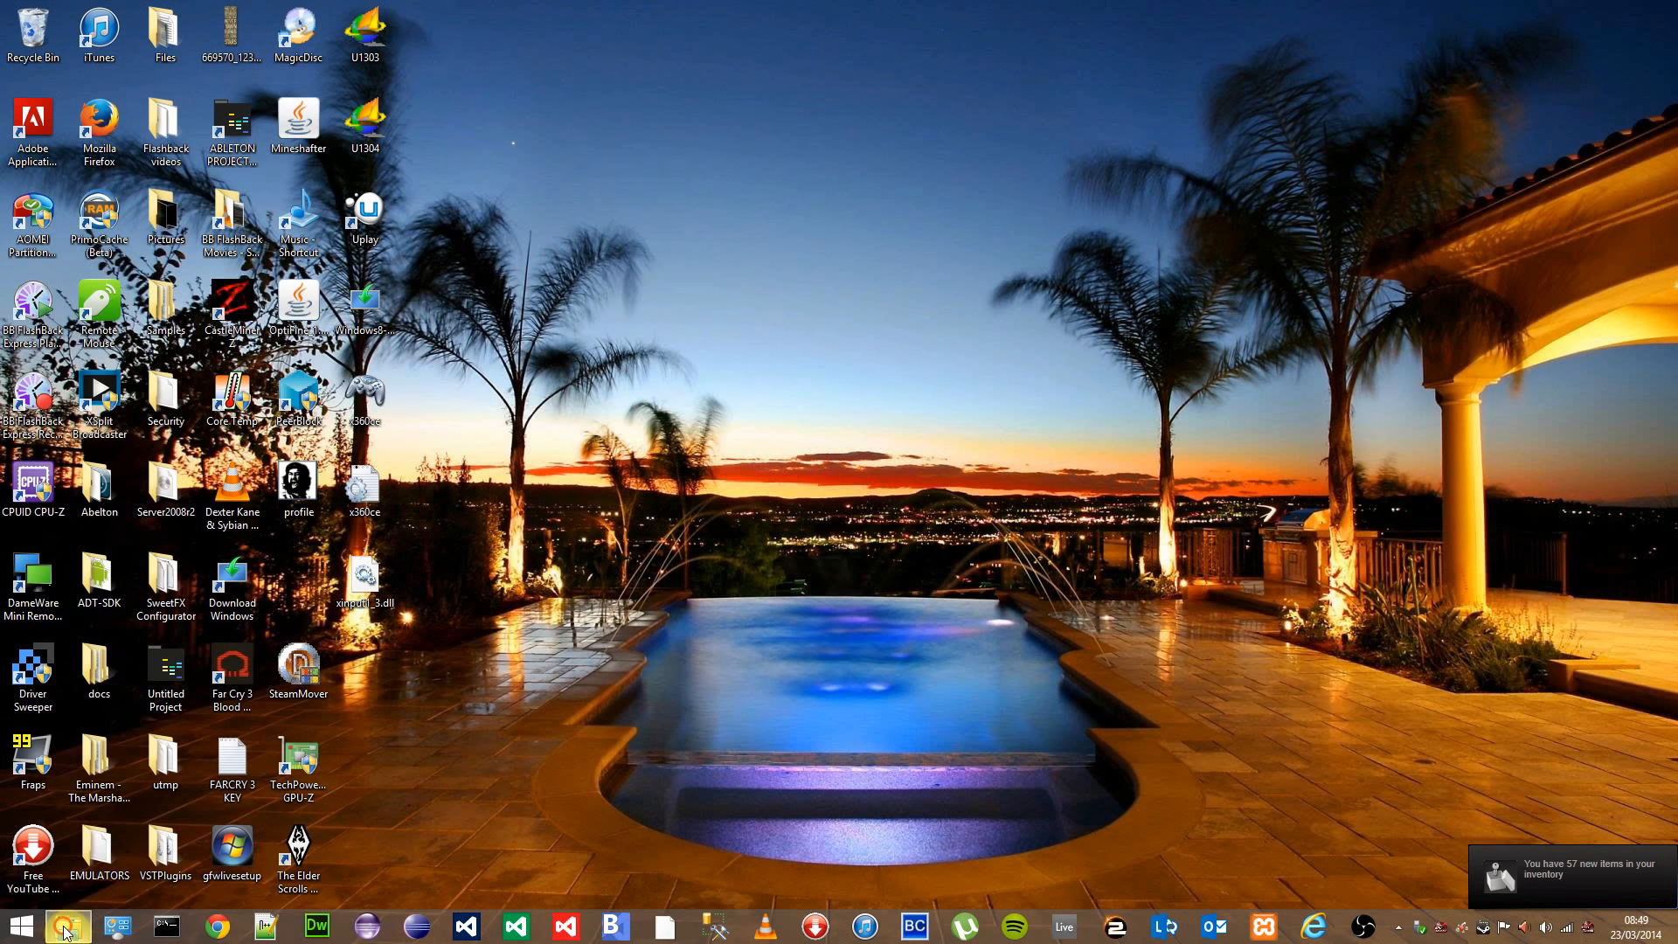
click(67, 925)
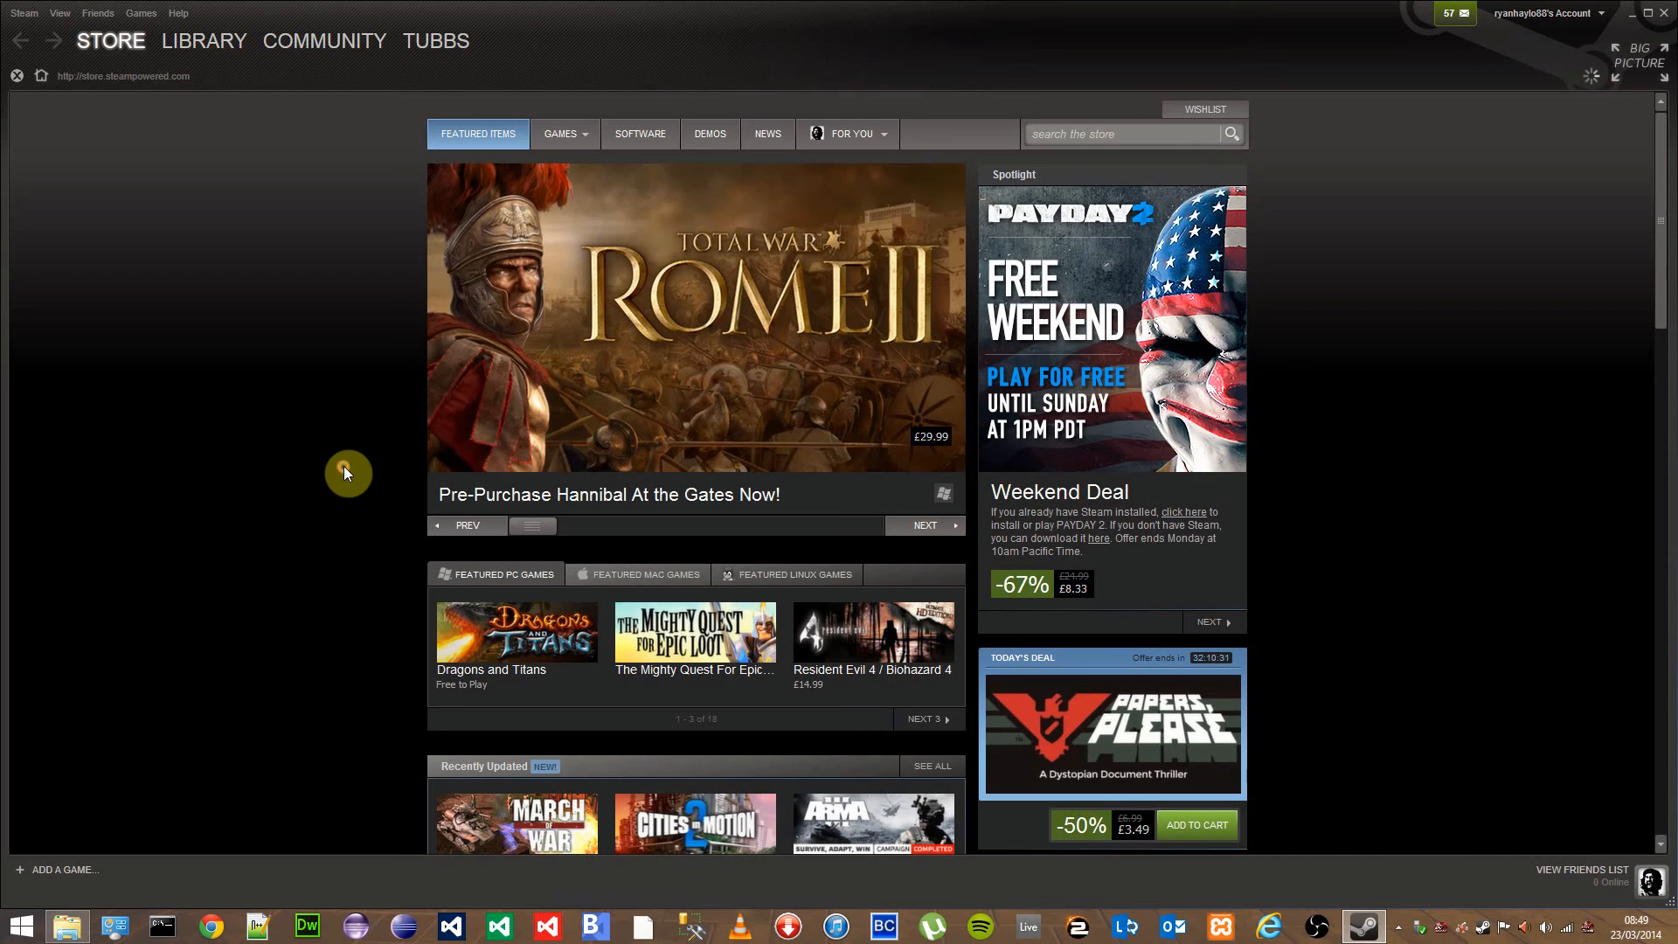
right_click(1362, 926)
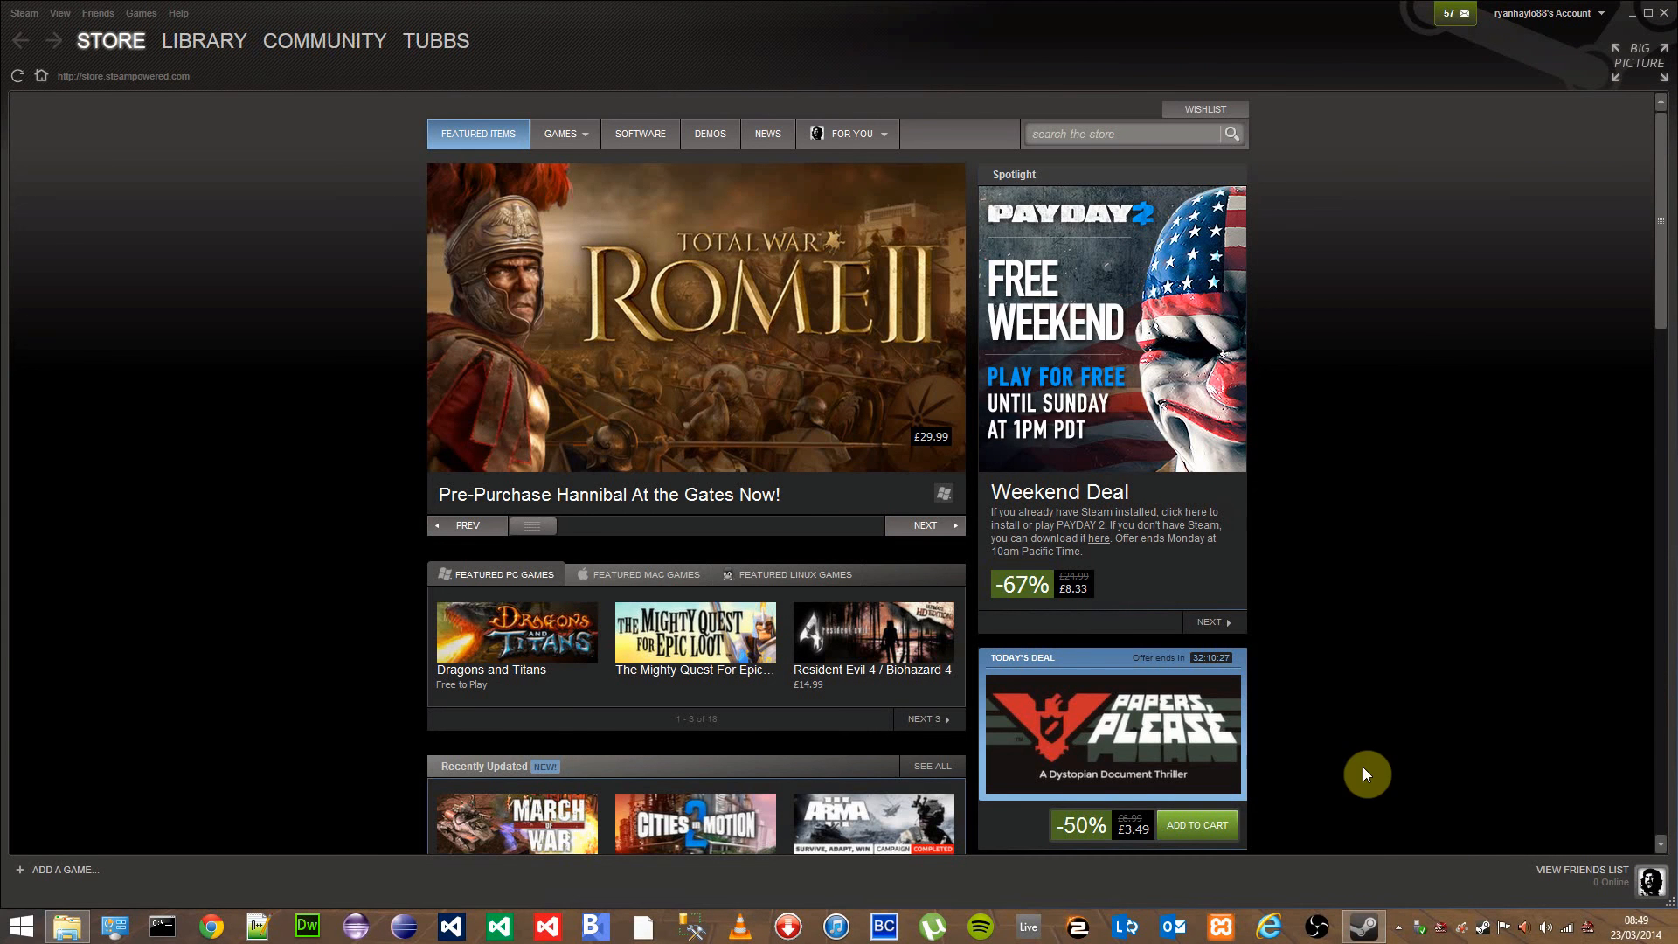
click(204, 41)
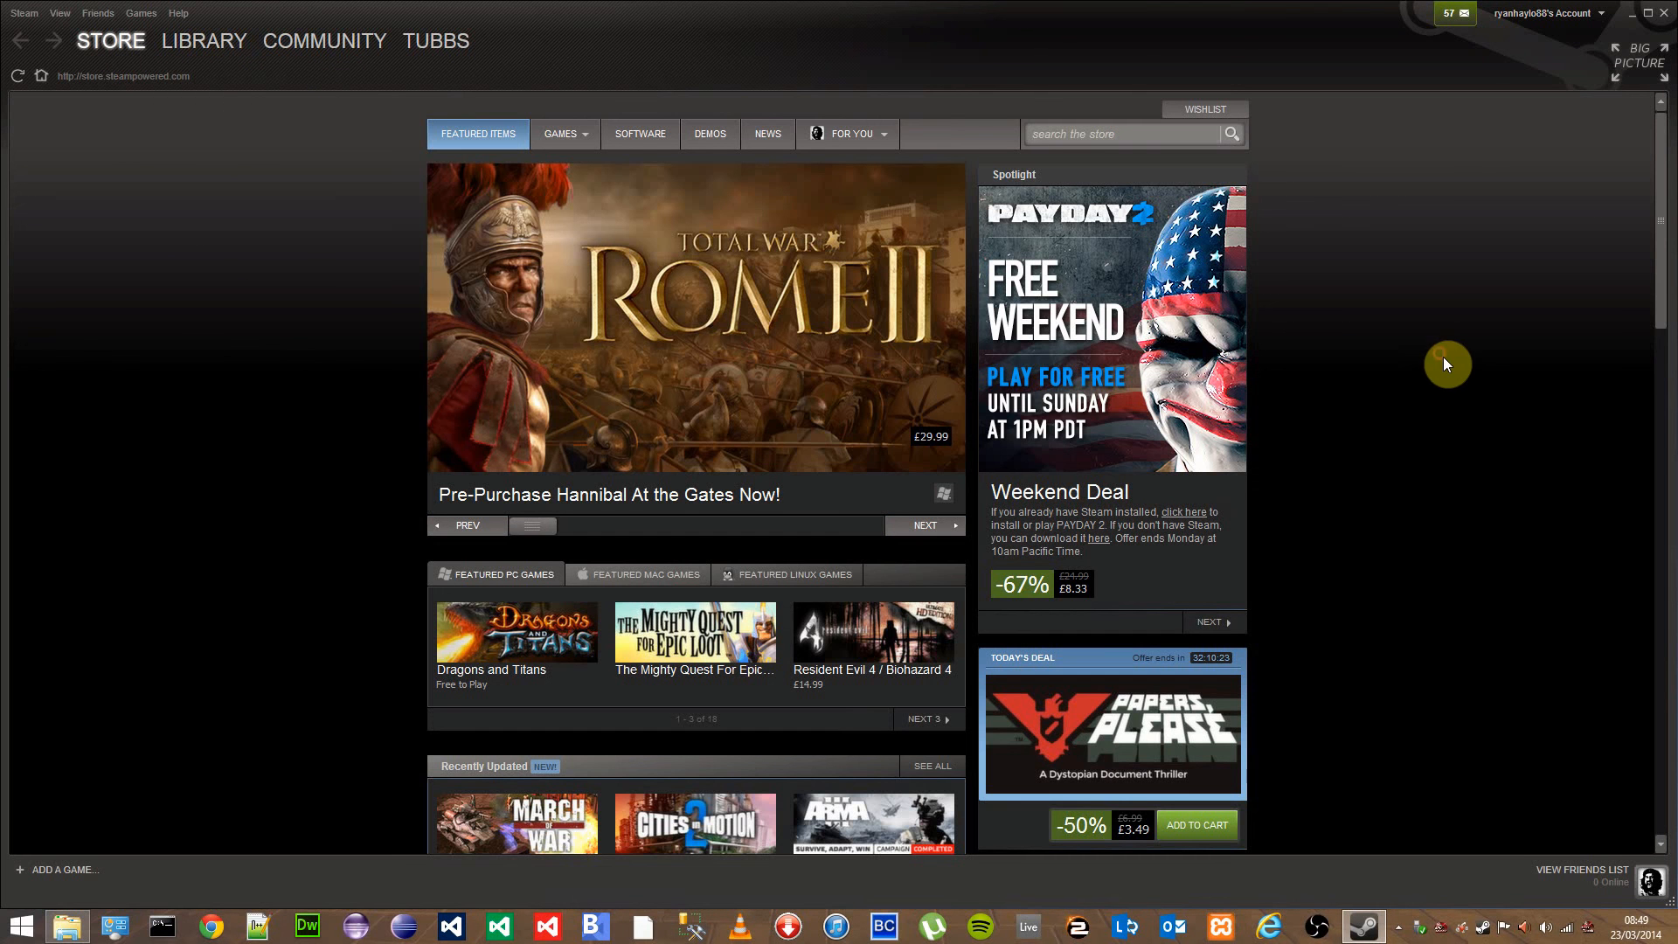
mouse_move(1510, 319)
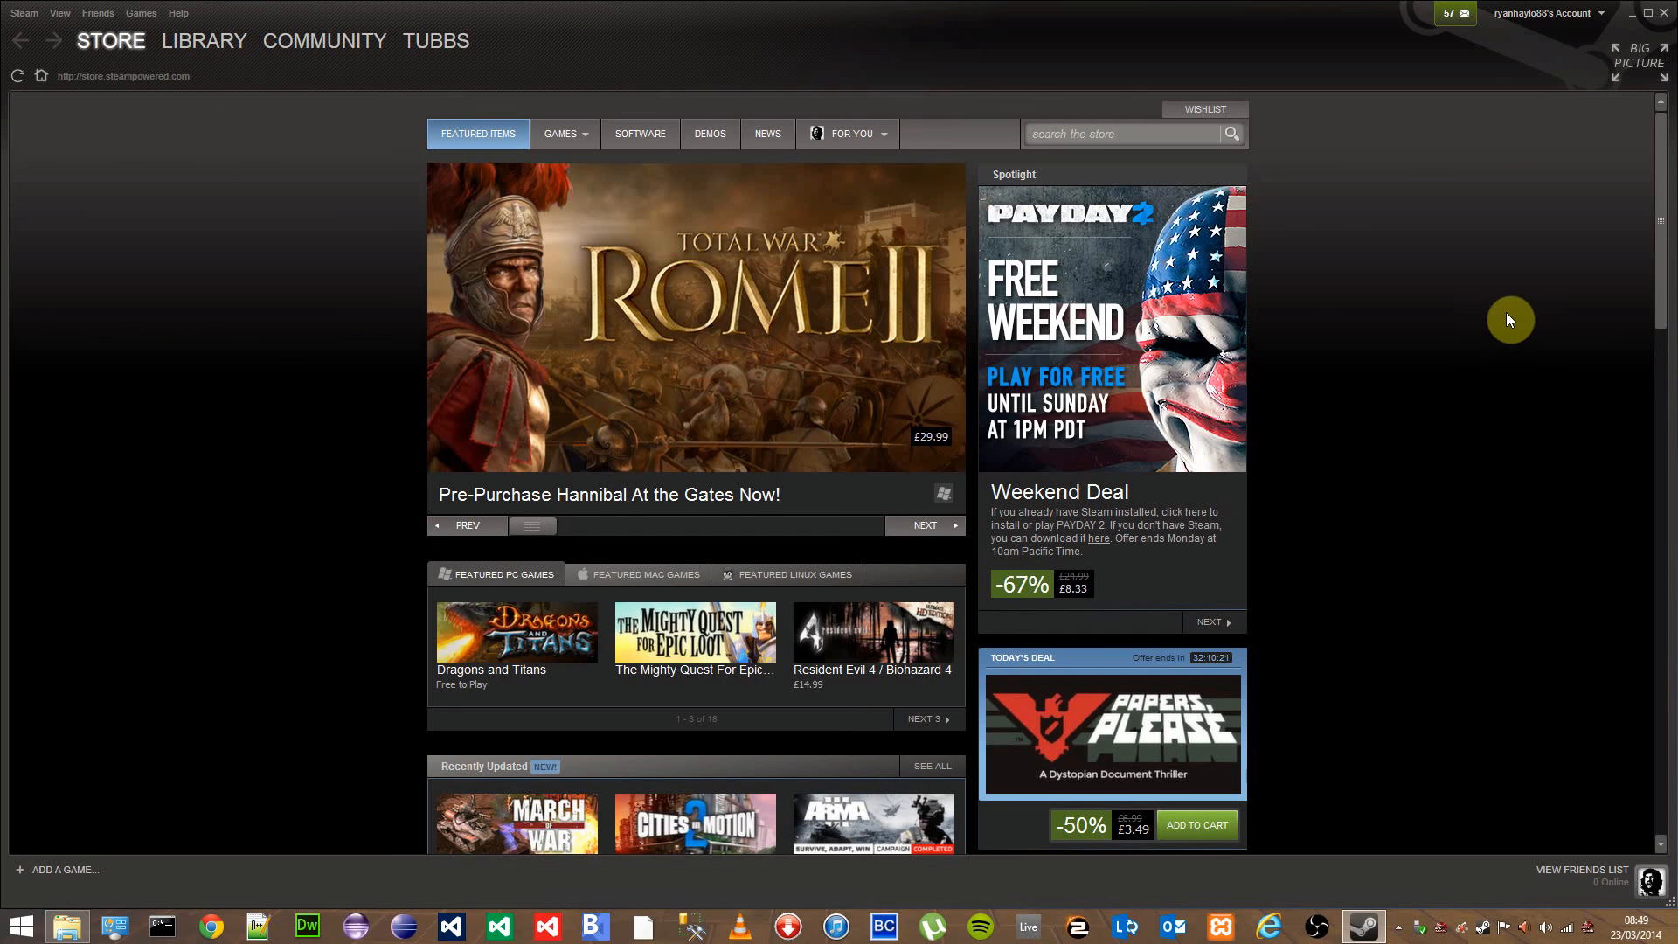
mouse_move(1602, 358)
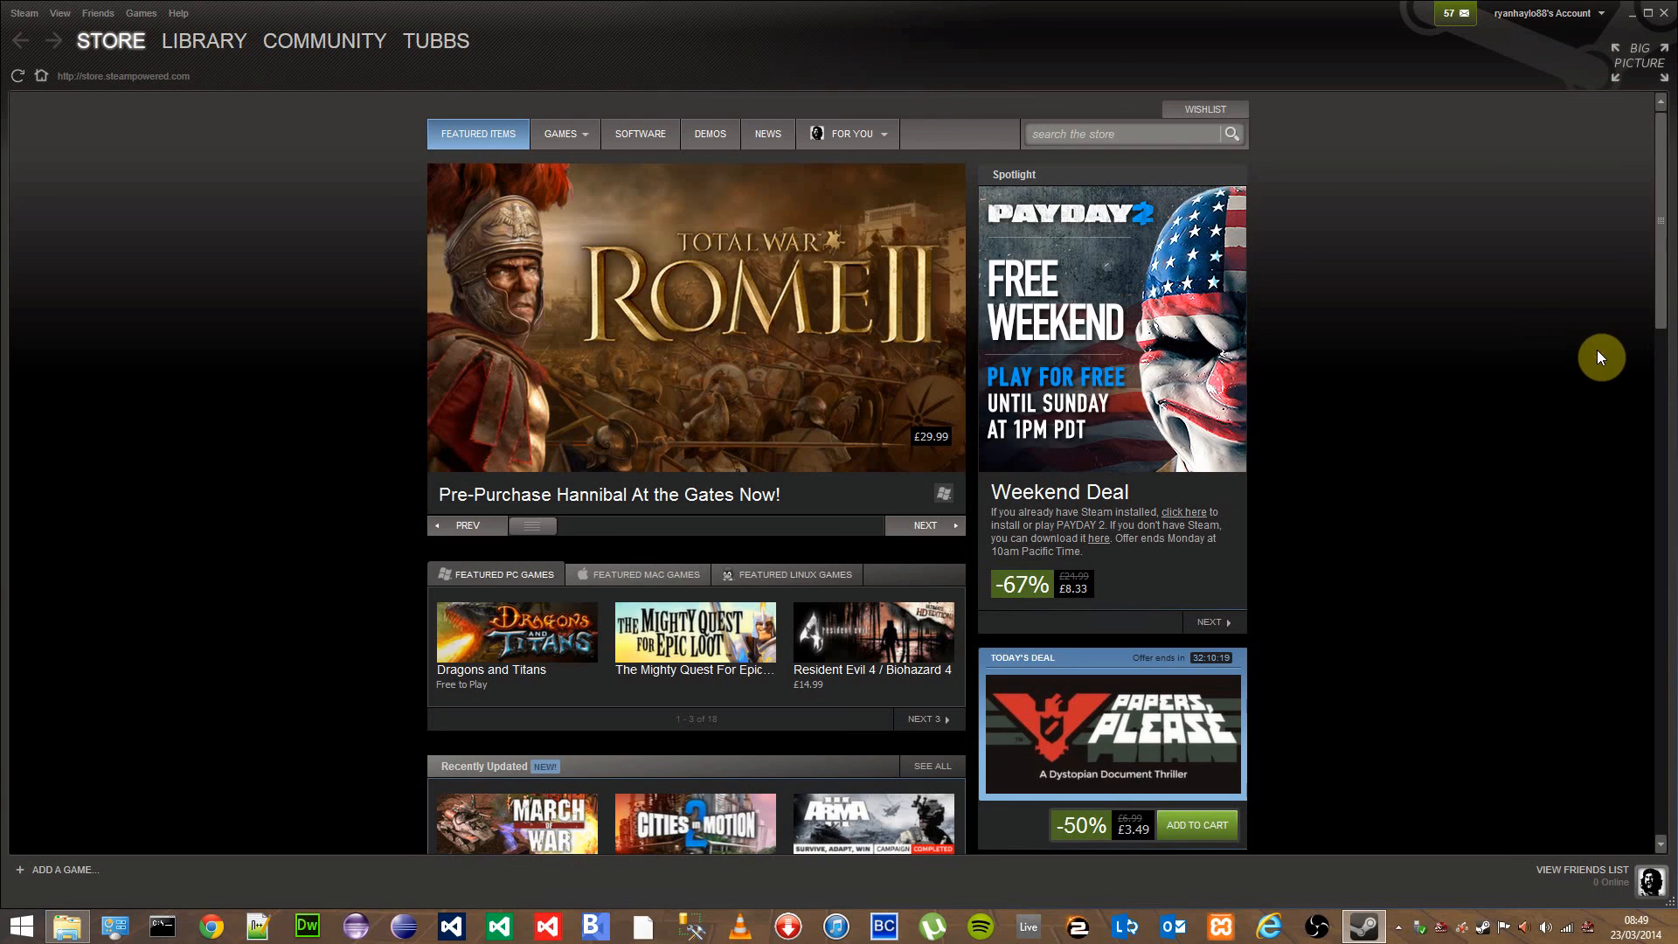